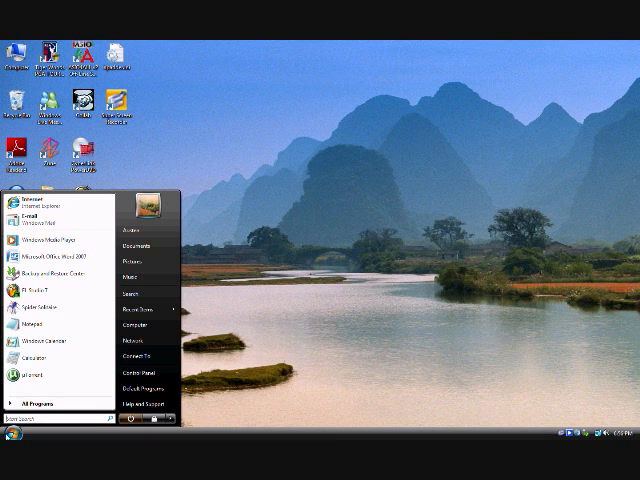
mouse_move(15, 434)
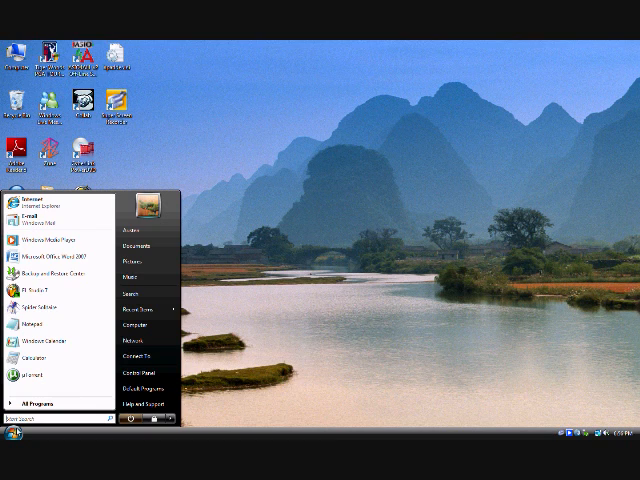
mouse_move(15, 430)
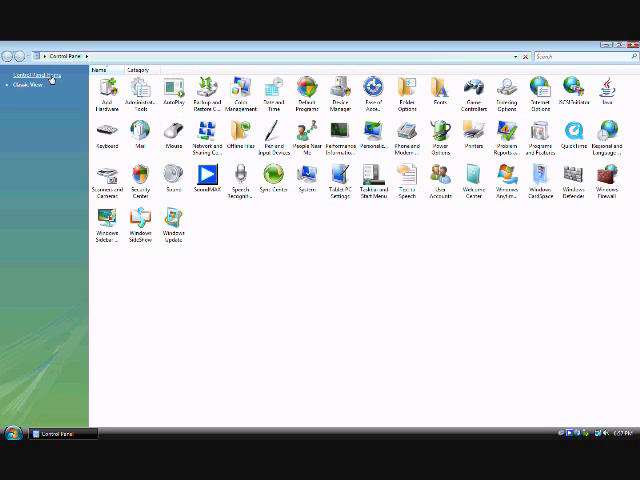
Switch Control Panel to its category view using Control Panel Home
left_click(38, 75)
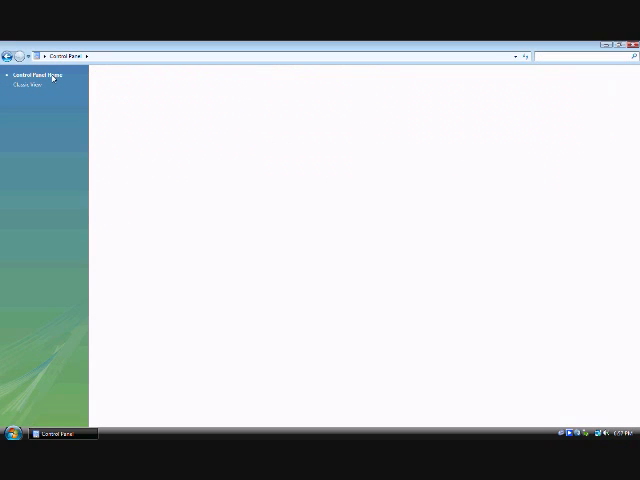
mouse_move(198, 199)
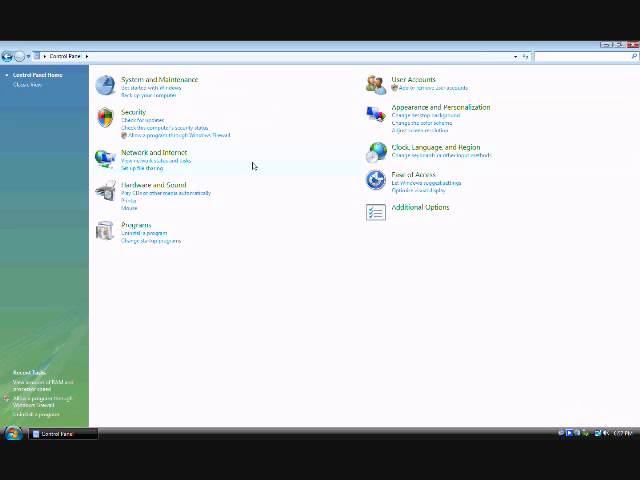
mouse_move(162, 193)
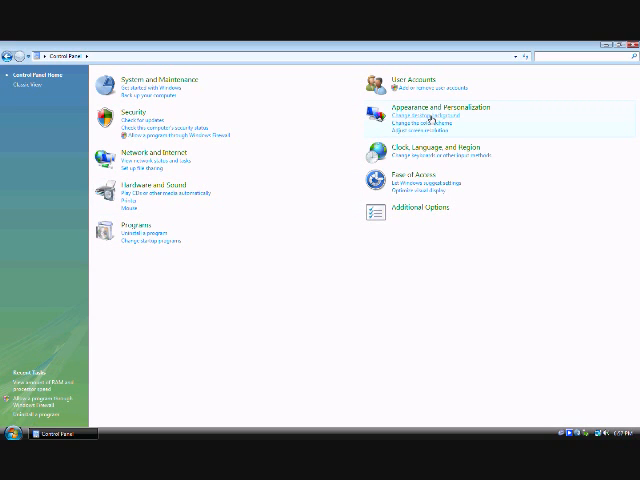
mouse_move(238, 112)
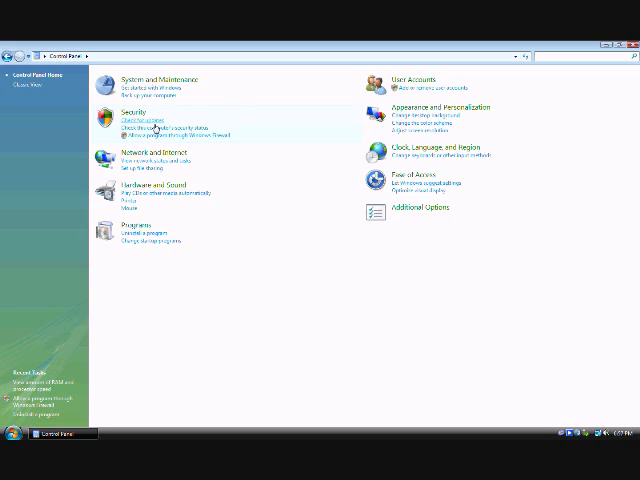
mouse_move(155, 163)
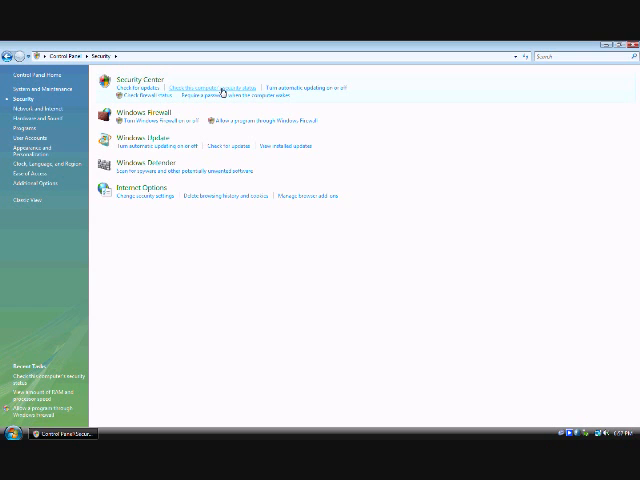
Open the security status overview, then expand and collapse the Malware protection details
left_click(200, 85)
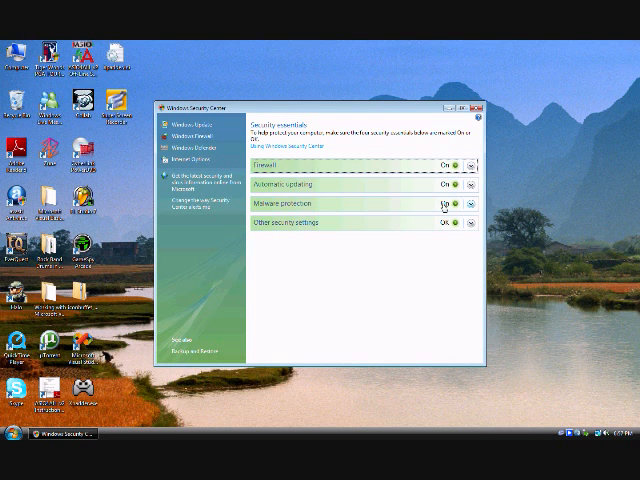
left_click(470, 204)
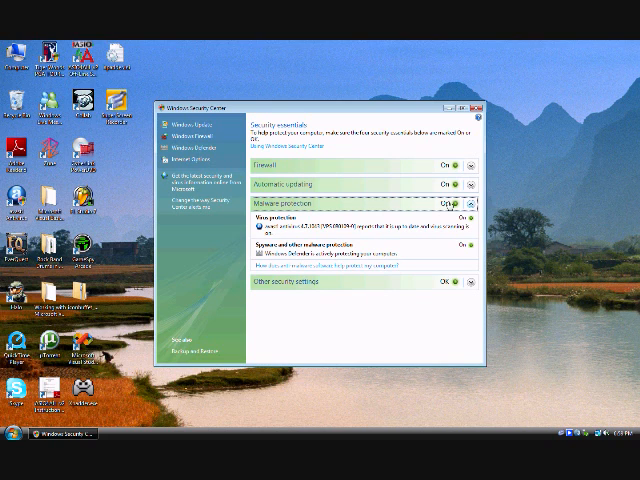
left_click(472, 205)
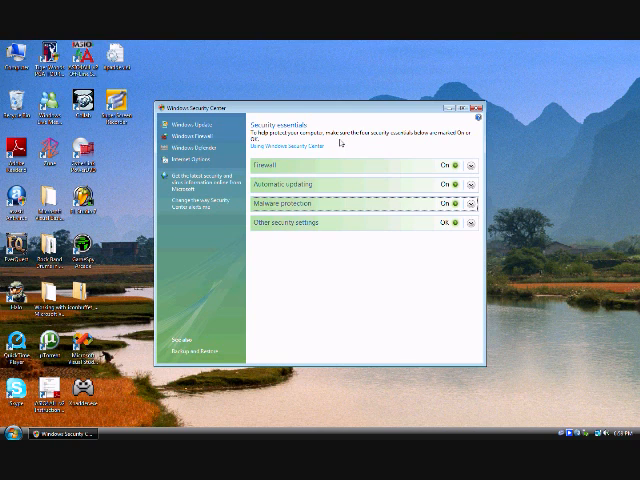
mouse_move(397, 143)
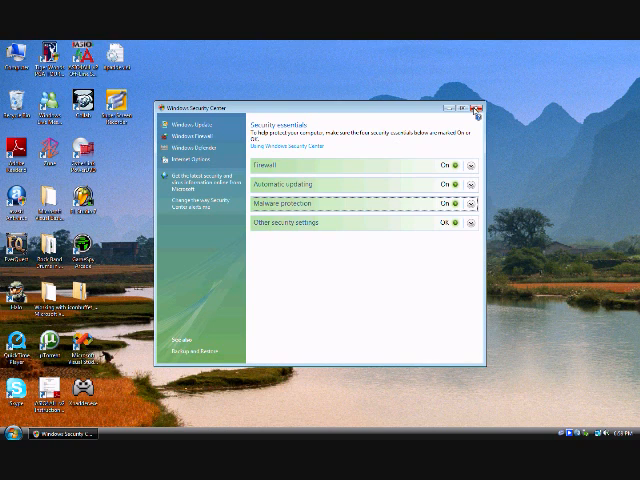
mouse_move(449, 157)
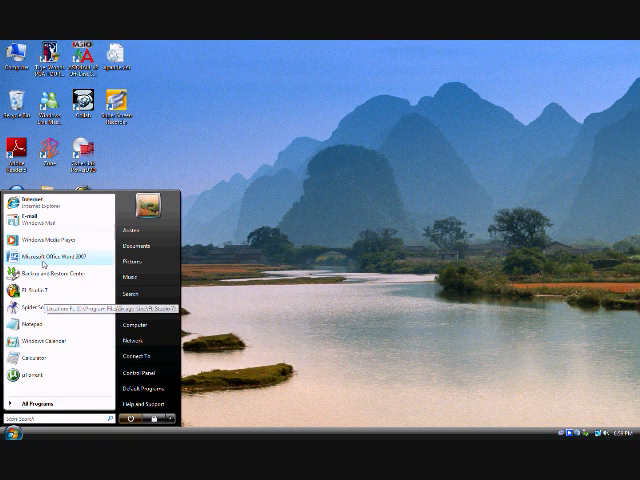
Launch Media Player, scroll through the music library by Artist, then close the player
left_click(11, 440)
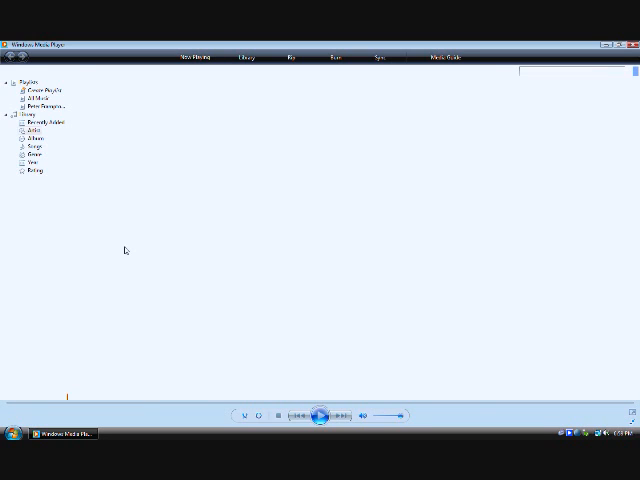
left_click(247, 56)
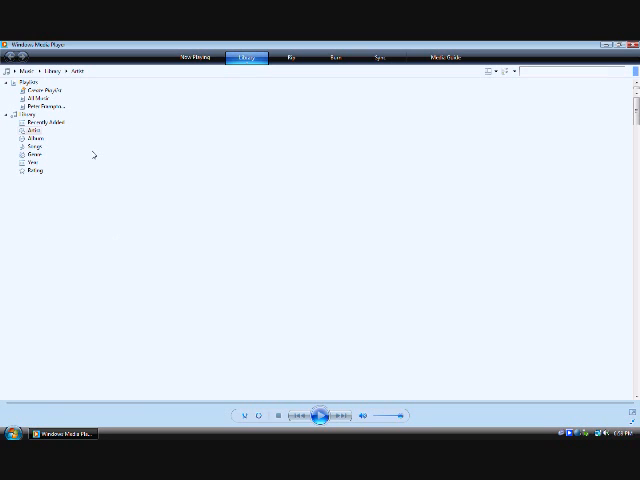
left_click(31, 130)
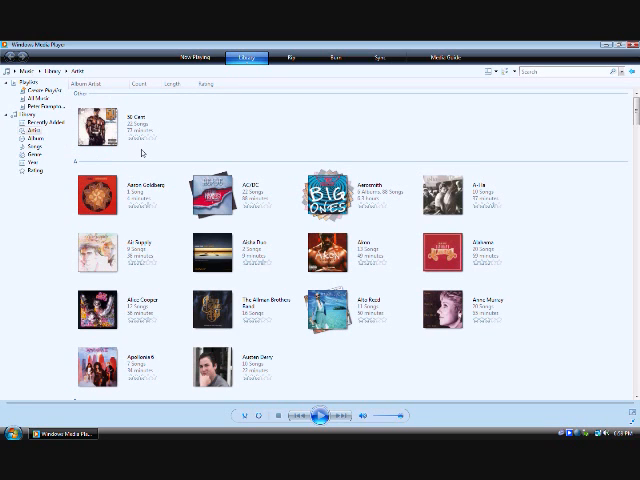
scroll("down", 3)
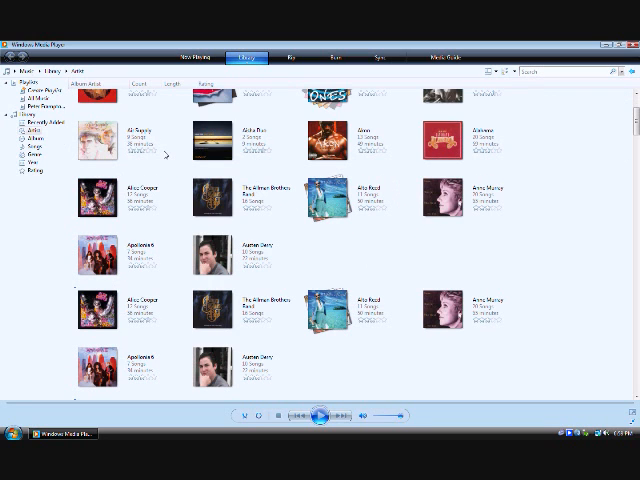
scroll("down", 3)
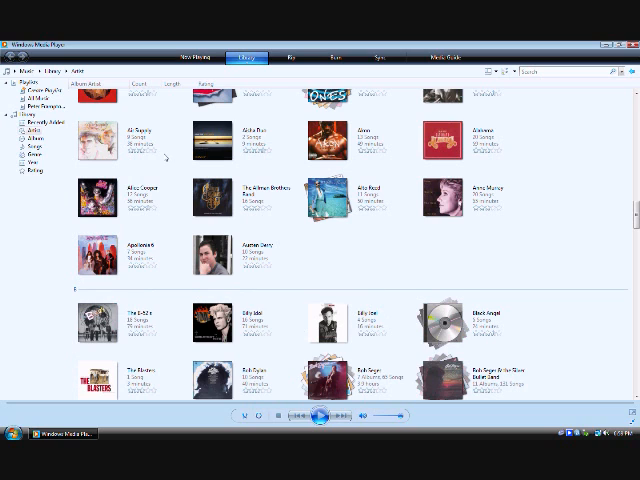
scroll("down", 3)
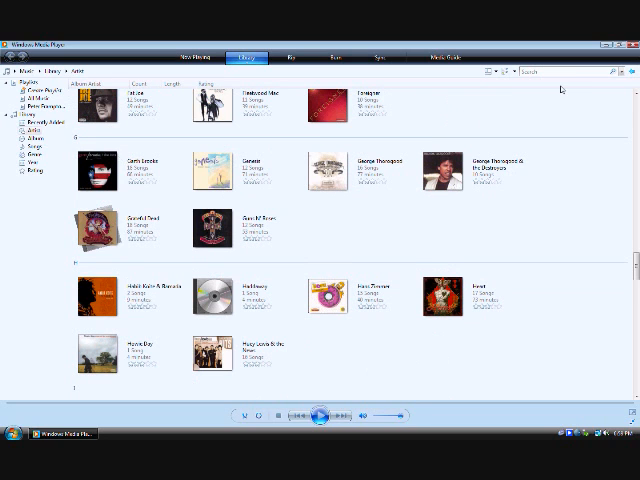
scroll("down", 3)
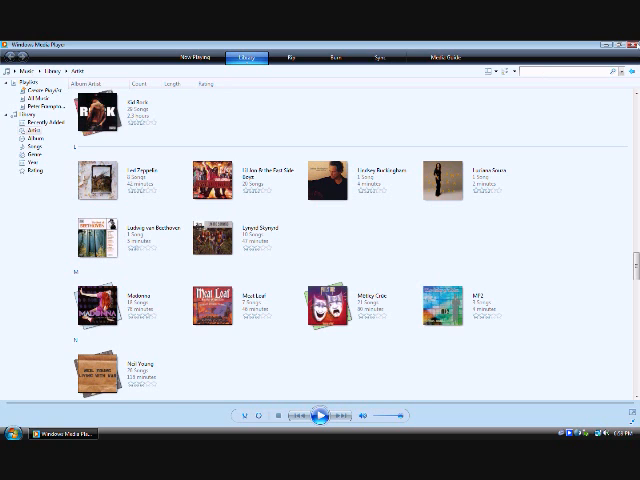
left_click(12, 437)
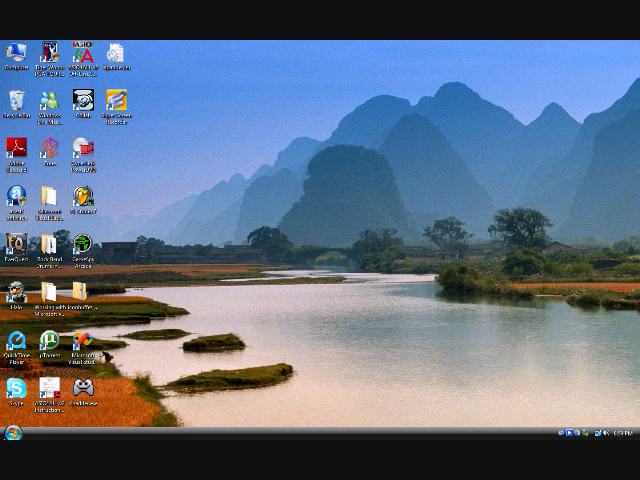
left_click(85, 262)
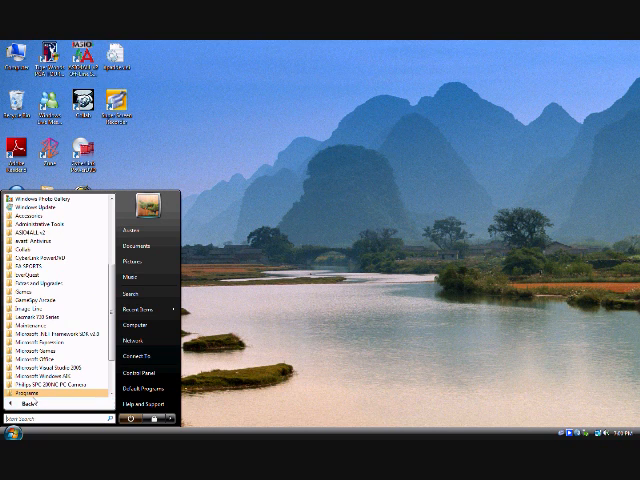
left_click(10, 438)
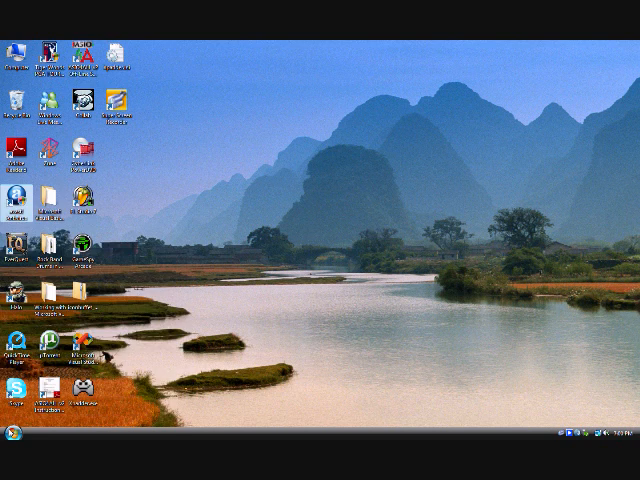
left_click(12, 440)
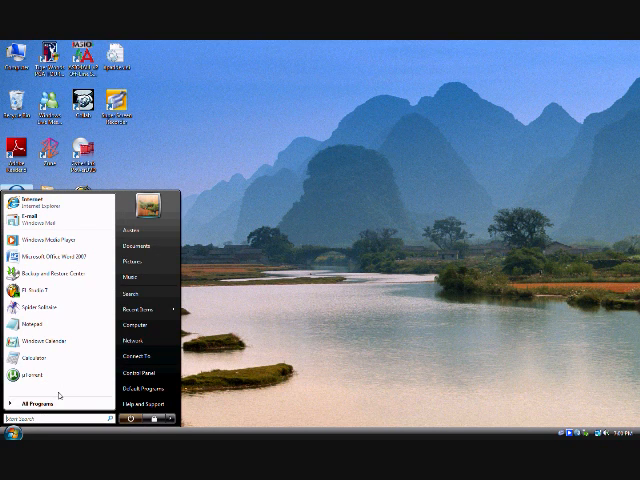
left_click(39, 403)
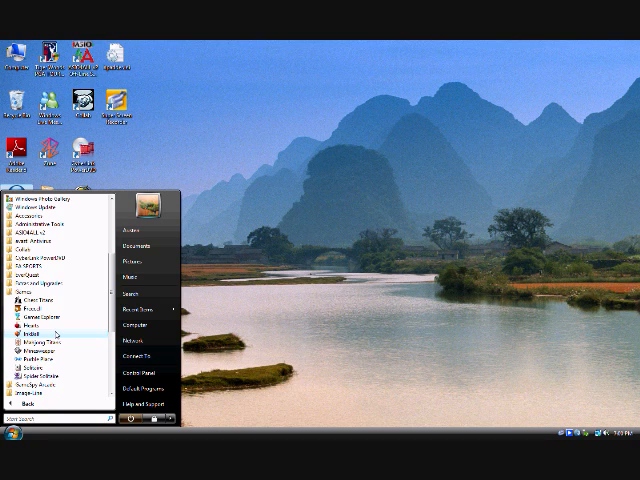
mouse_move(63, 347)
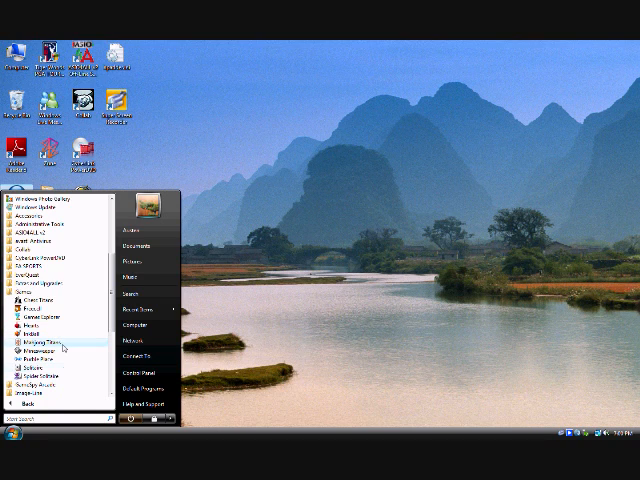
mouse_move(45, 363)
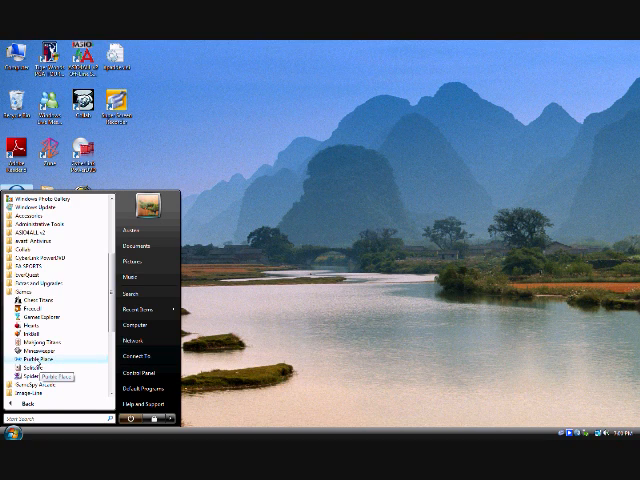
mouse_move(35, 345)
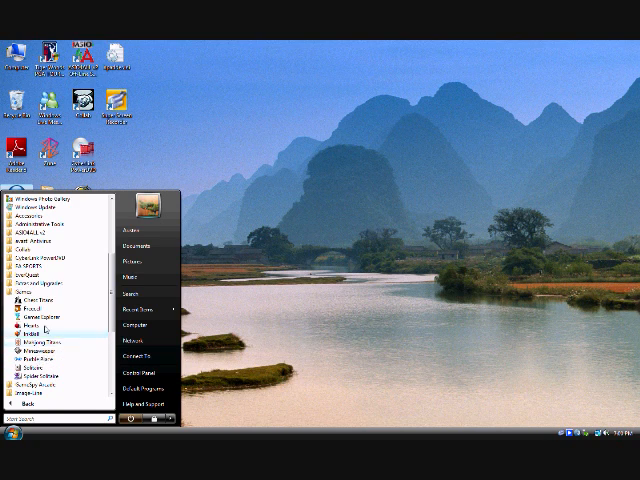
mouse_move(40, 325)
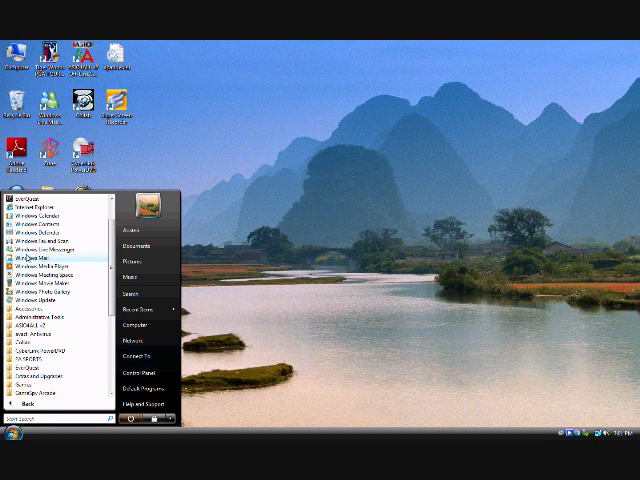
mouse_move(40, 257)
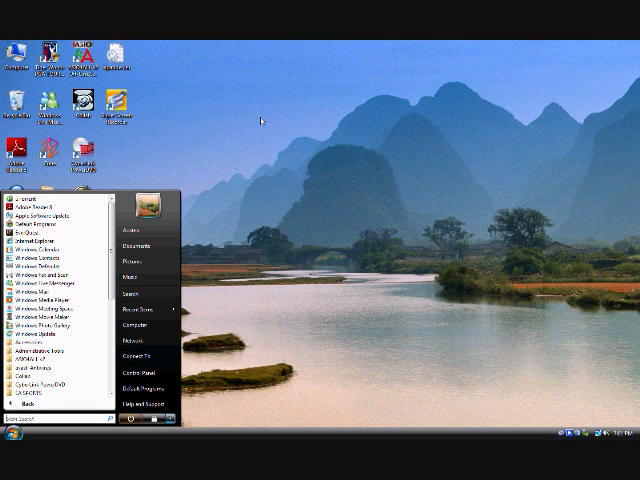
mouse_move(293, 344)
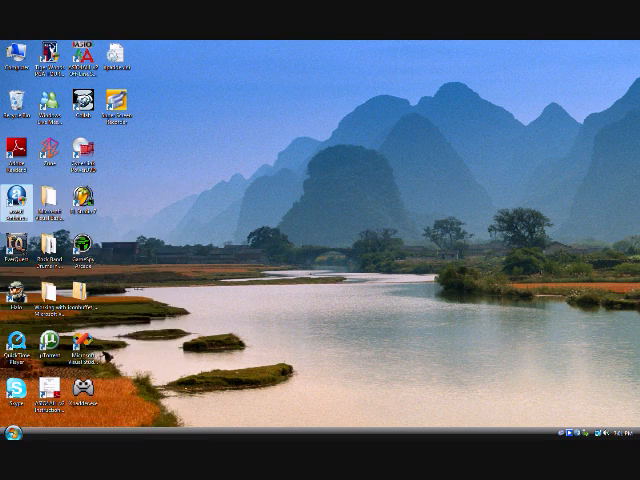
Open the Start menu showing pinned programs and links like Recent Items and Computer
left_click(10, 446)
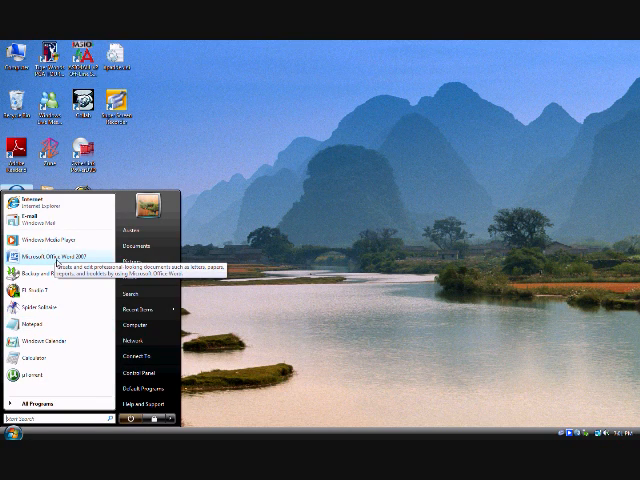
mouse_move(30, 242)
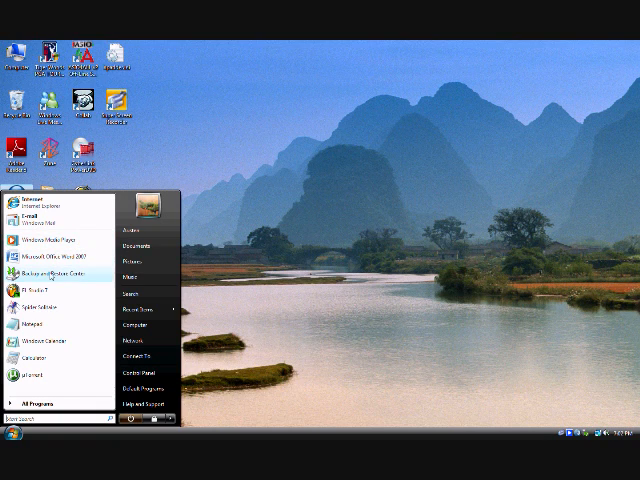
mouse_move(45, 272)
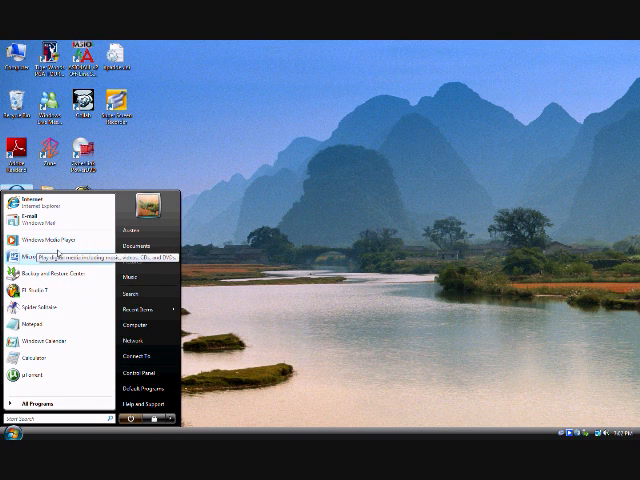
mouse_move(131, 261)
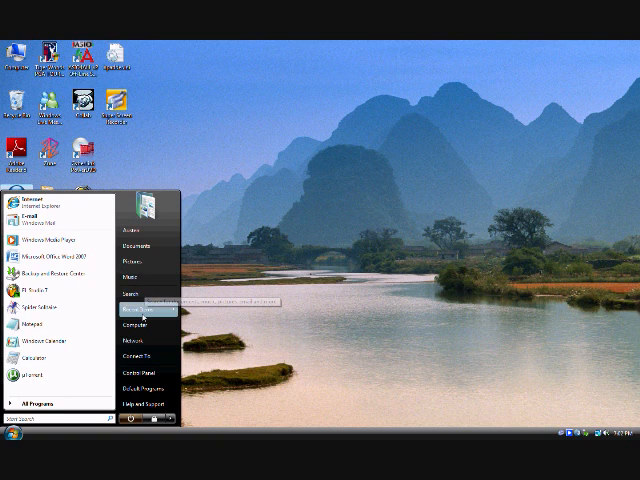
left_click(133, 319)
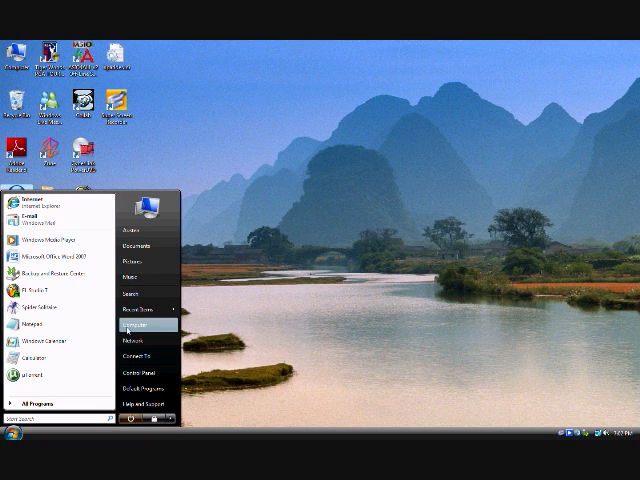
Open the Computer window listing hard disk drives, removable storage and shared folders
left_click(135, 323)
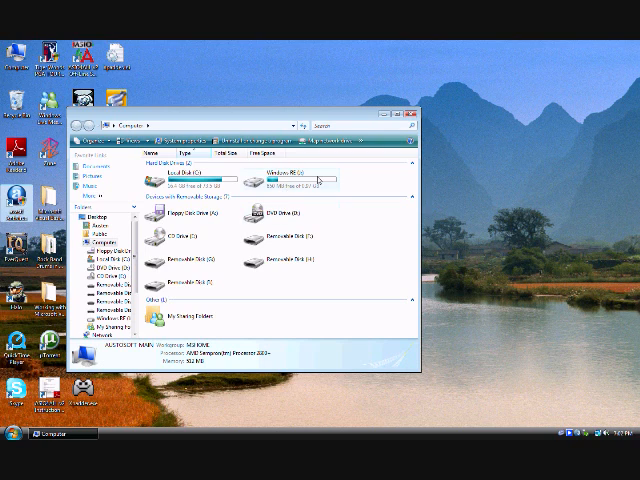
mouse_move(285, 185)
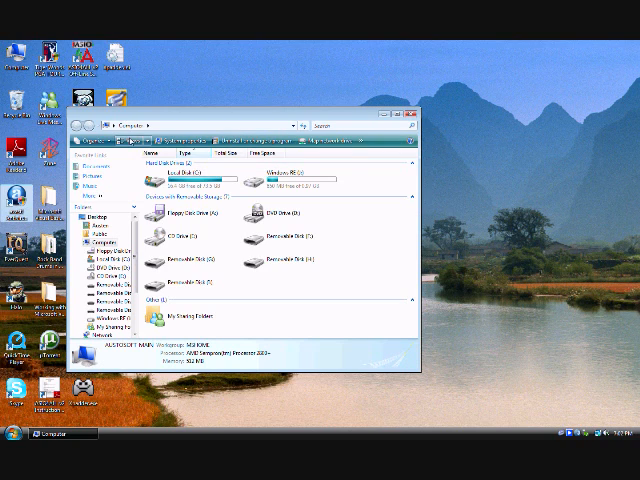
mouse_move(133, 141)
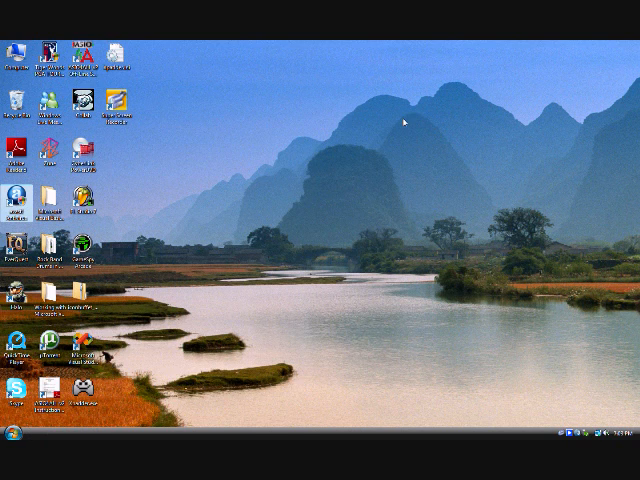
Open Performance Information and Tools, showing a Windows Experience Index base score of 2.6
left_click(10, 439)
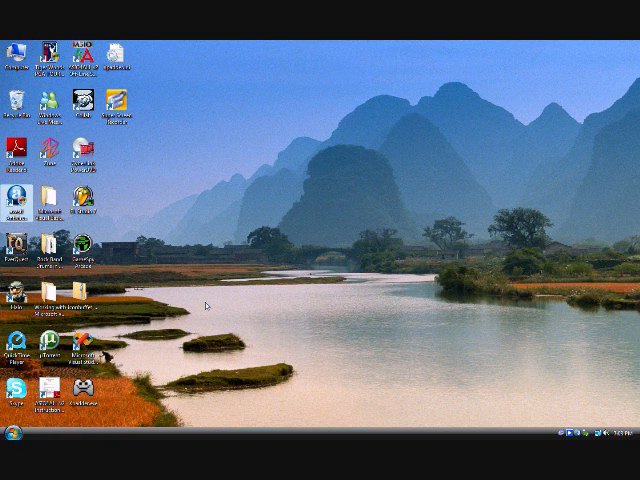
left_click(10, 438)
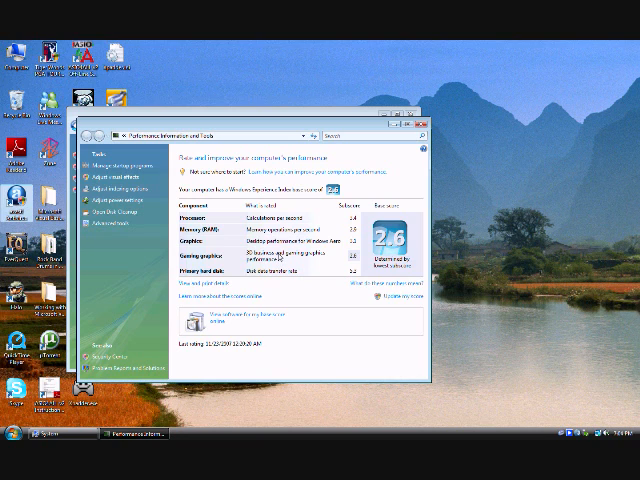
mouse_move(279, 257)
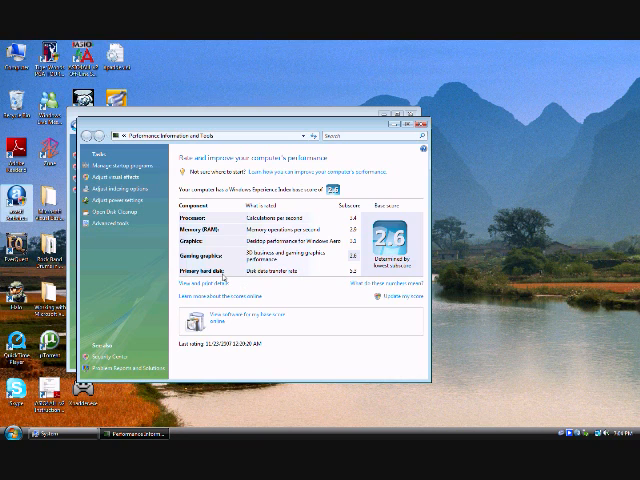
mouse_move(316, 278)
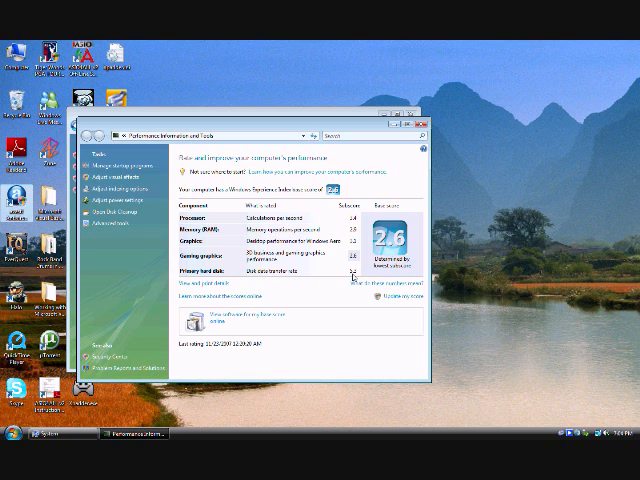
mouse_move(354, 277)
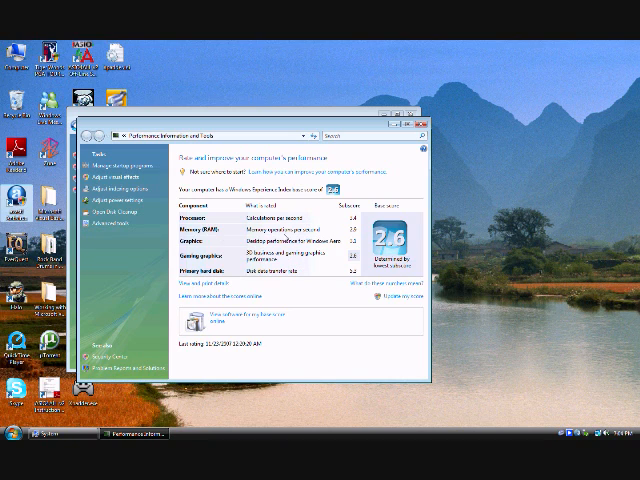
mouse_move(308, 253)
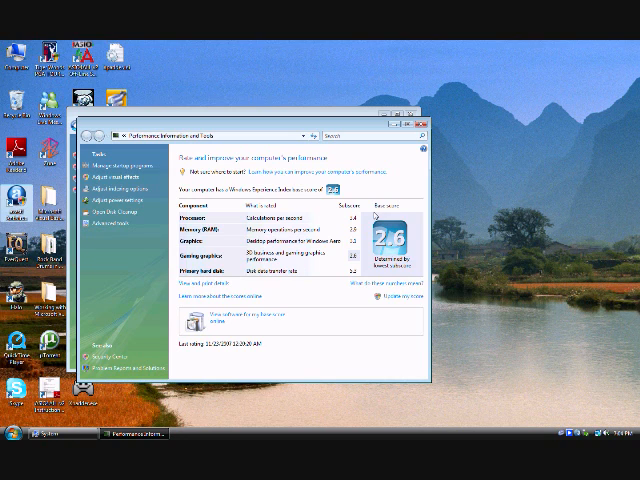
mouse_move(367, 211)
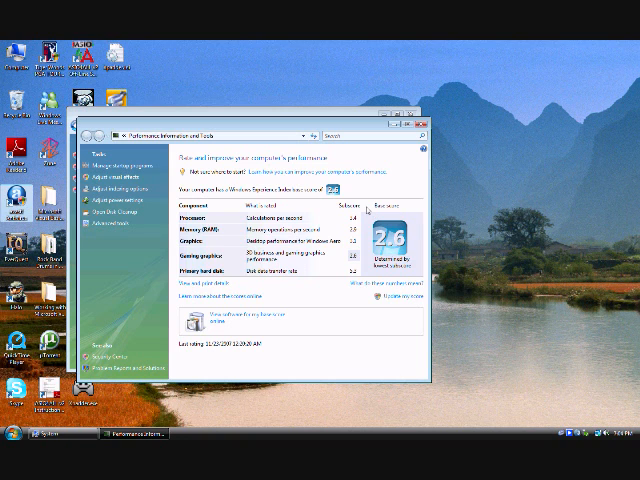